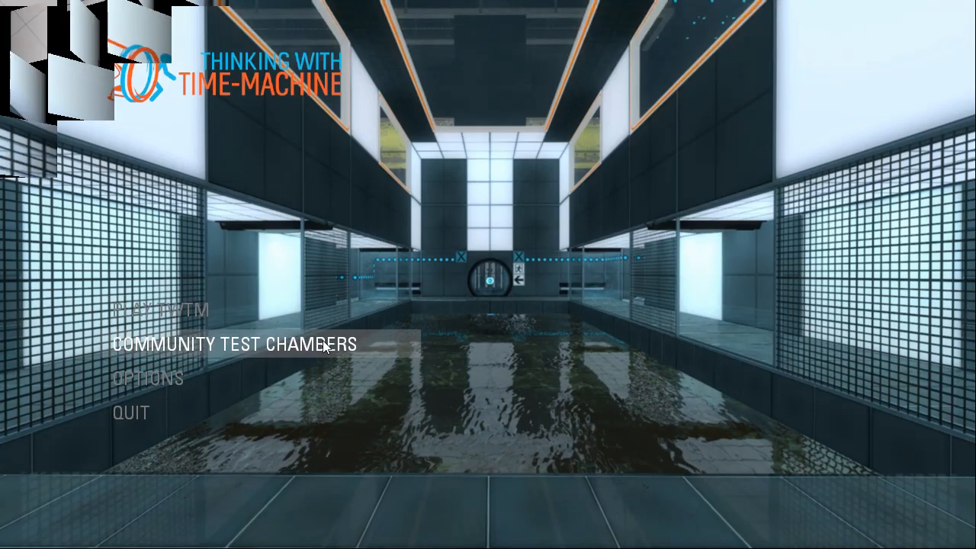
- Open Community Test Chambers' single player list and scroll My Queue toward 'Just like co-op (but alone)'
{"action": "left_click", "coordinate": [231, 343]}
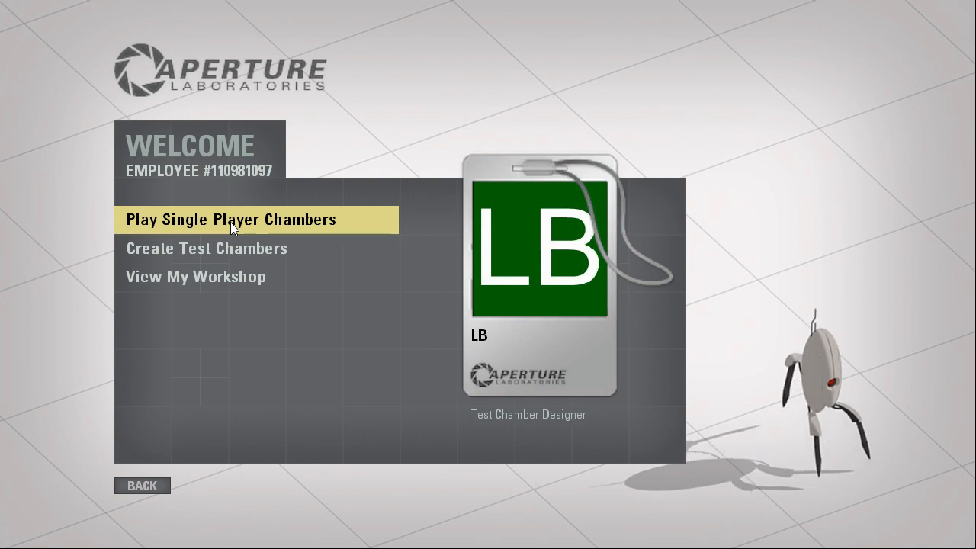
{"action": "left_click", "coordinate": [257, 219]}
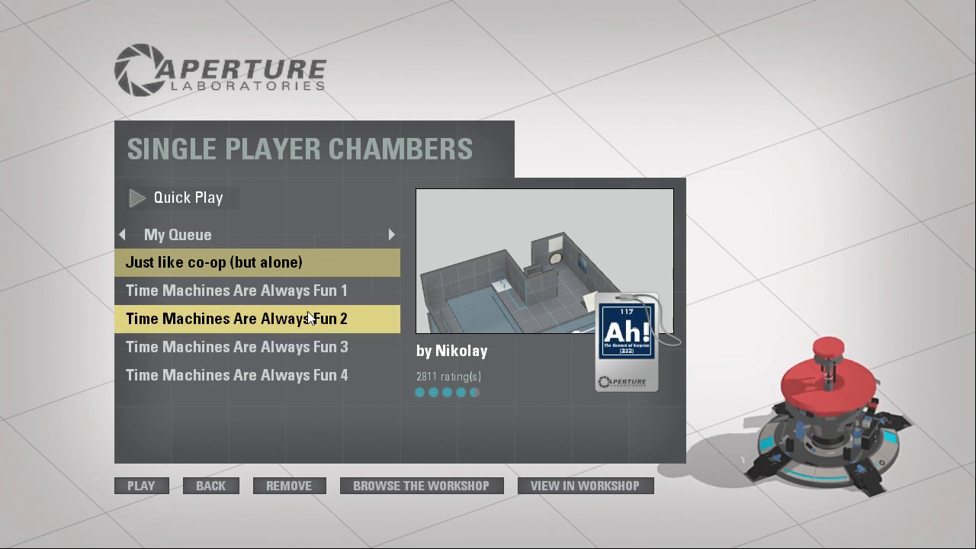
{"action": "scroll", "scroll_direction": "down", "scroll_amount": 3}
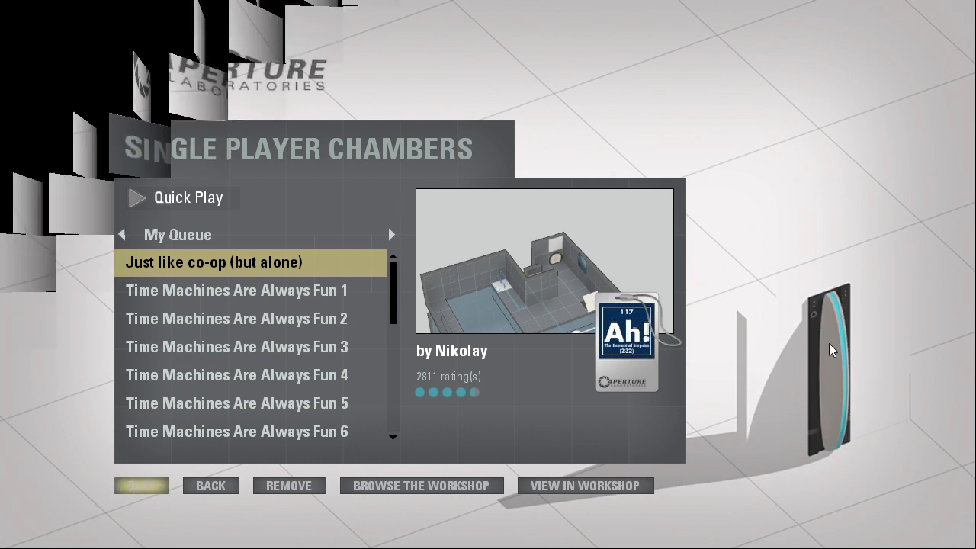
- Launch 'Just like co-op (but alone)' with PLAY and enter the loaded chamber holding the portal gun
{"action": "left_click", "coordinate": [141, 486]}
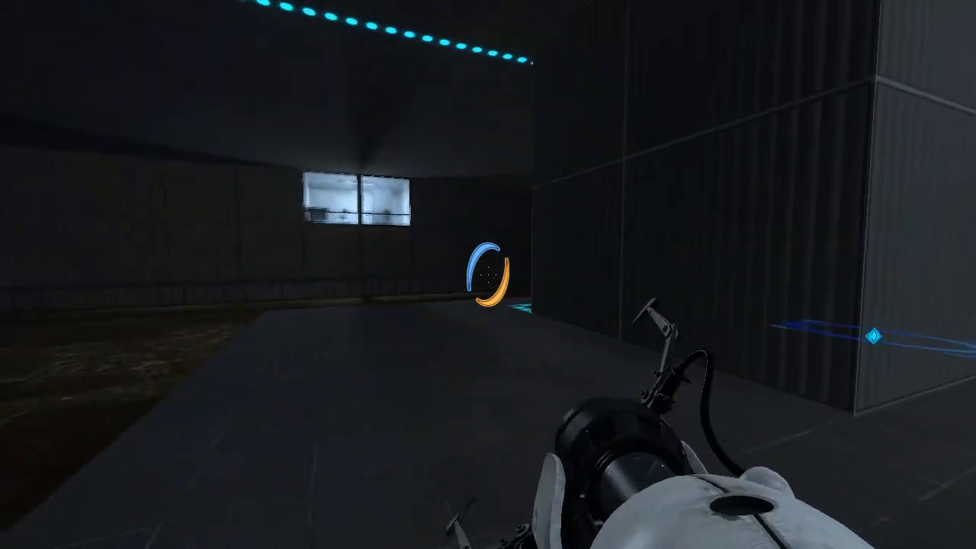
{"action": "mouse_move", "coordinate": [488, 274]}
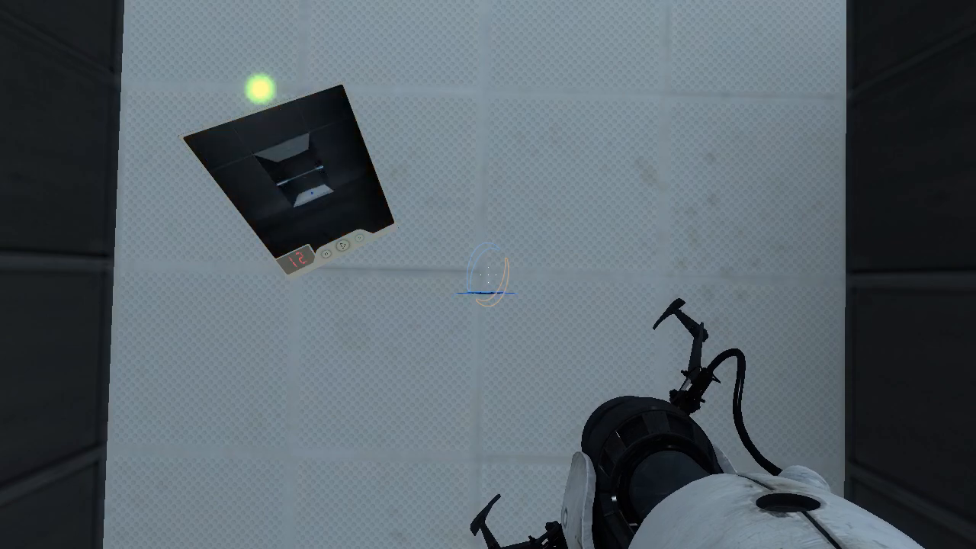
- Begin a time-machine recording and shoot a blue portal onto the floor near the light-bridge emitter
{"action": "left_click", "coordinate": [488, 274]}
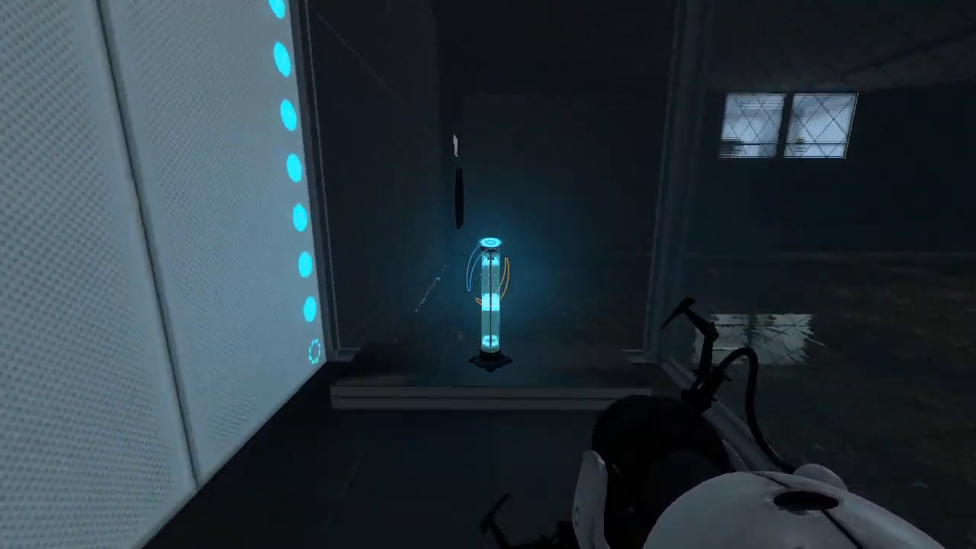
{"action": "mouse_move", "coordinate": [488, 274]}
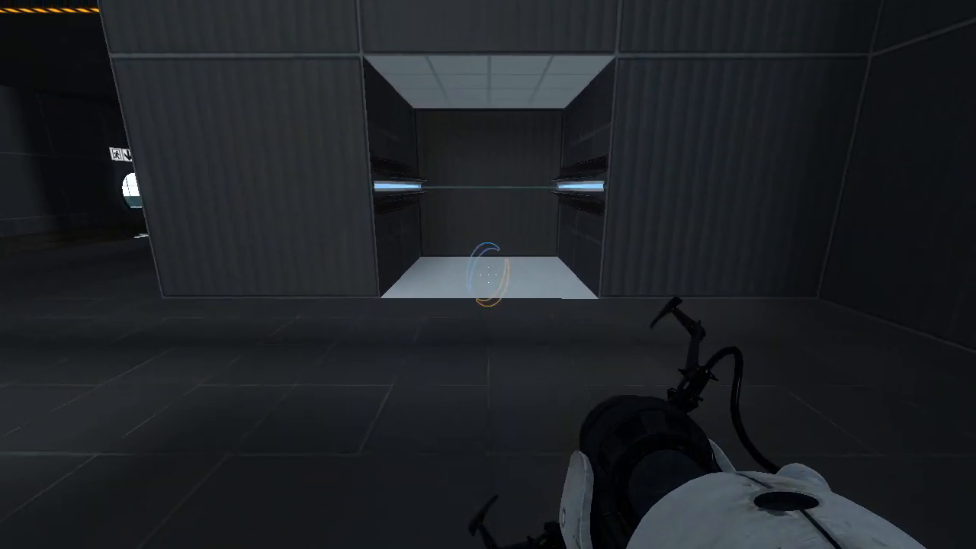
{"action": "left_click", "coordinate": [488, 274]}
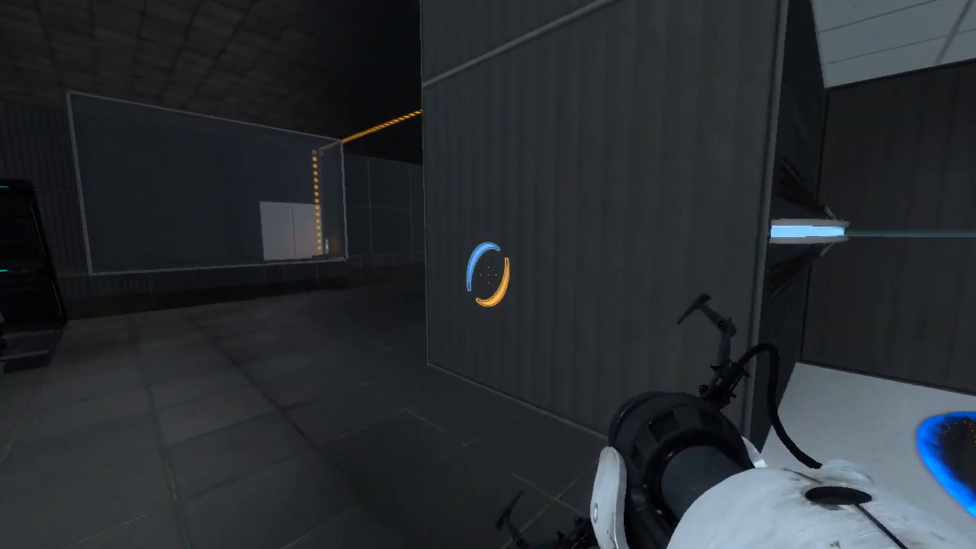
{"action": "mouse_move", "coordinate": [488, 275]}
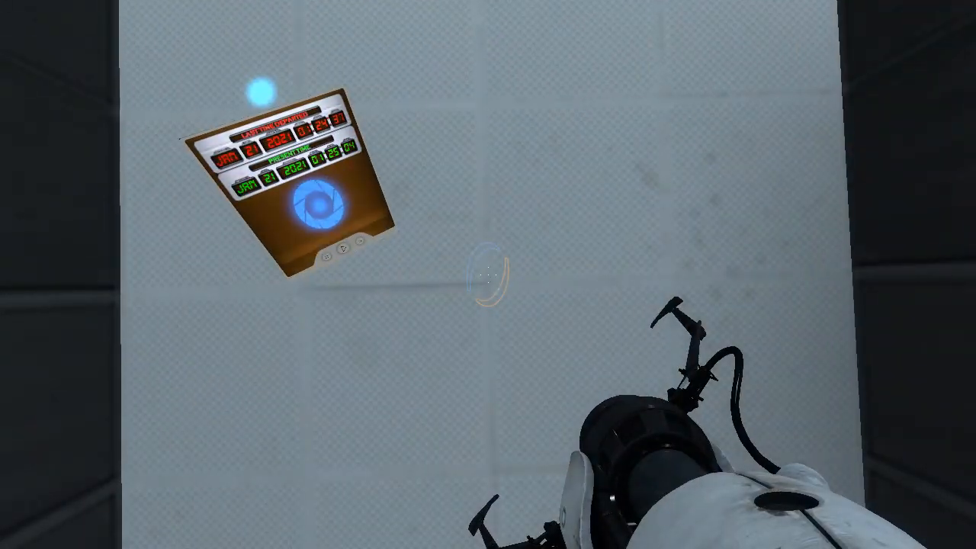
{"action": "mouse_move", "coordinate": [488, 275]}
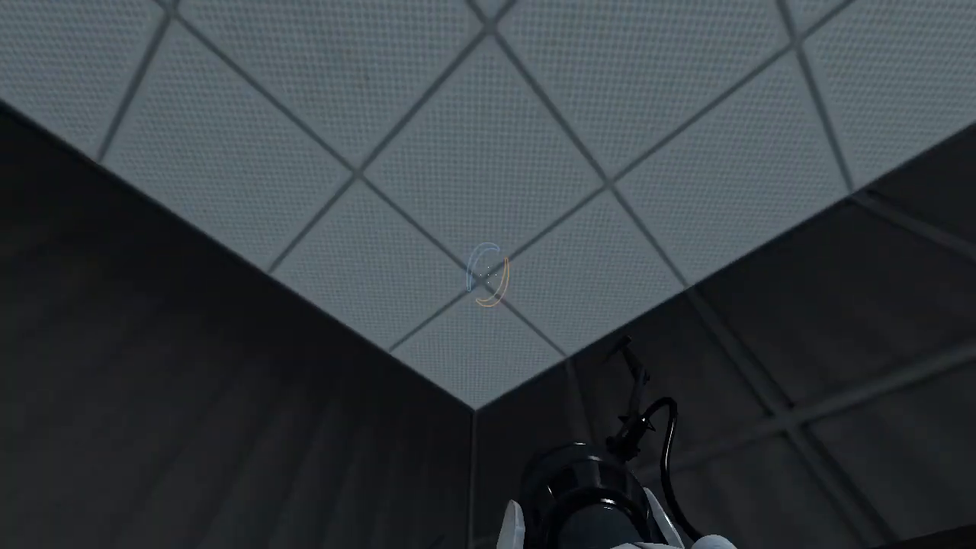
{"action": "mouse_move", "coordinate": [488, 274]}
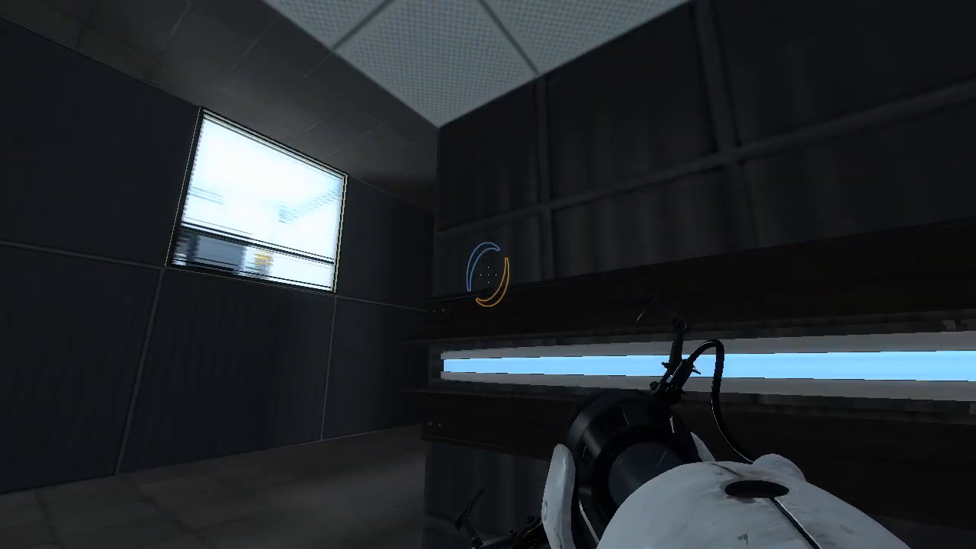
{"action": "mouse_move", "coordinate": [488, 274]}
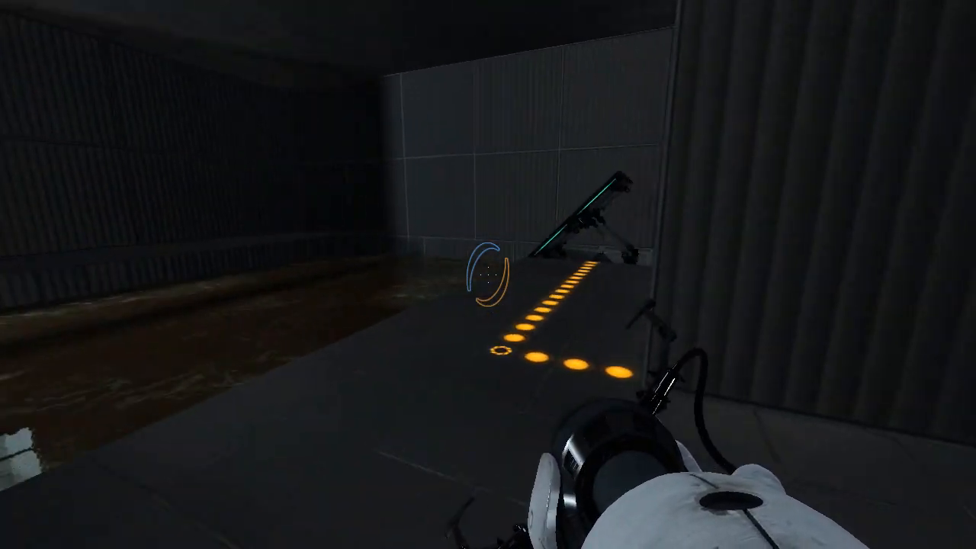
{"action": "mouse_move", "coordinate": [487, 275]}
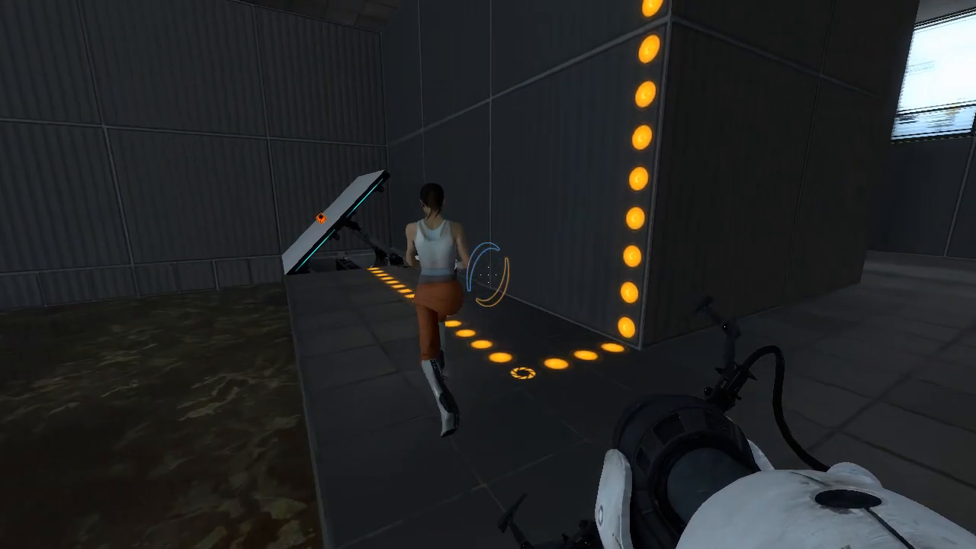
{"action": "mouse_move", "coordinate": [488, 275]}
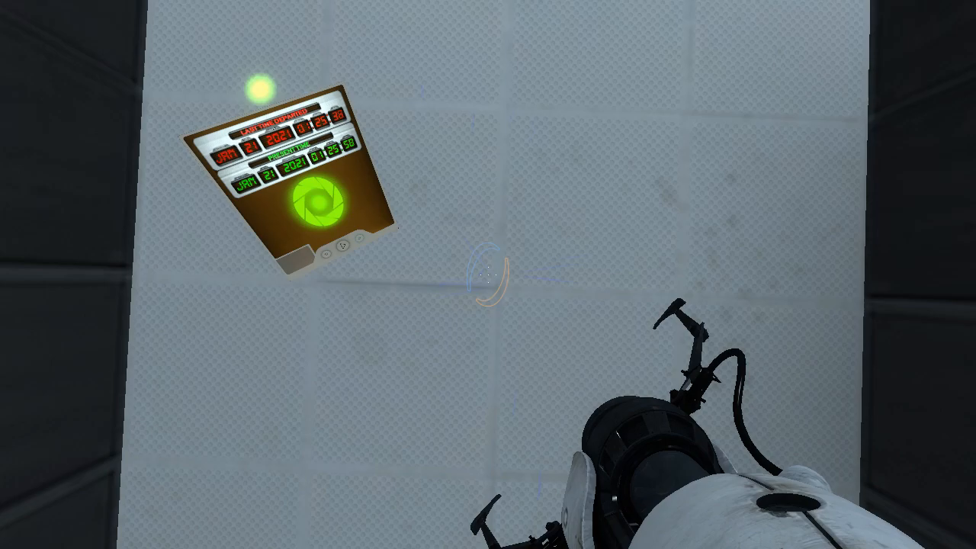
- Activate the recorded clone via the time machine, then walk along the water toward the exit sign
{"action": "left_click", "coordinate": [488, 274]}
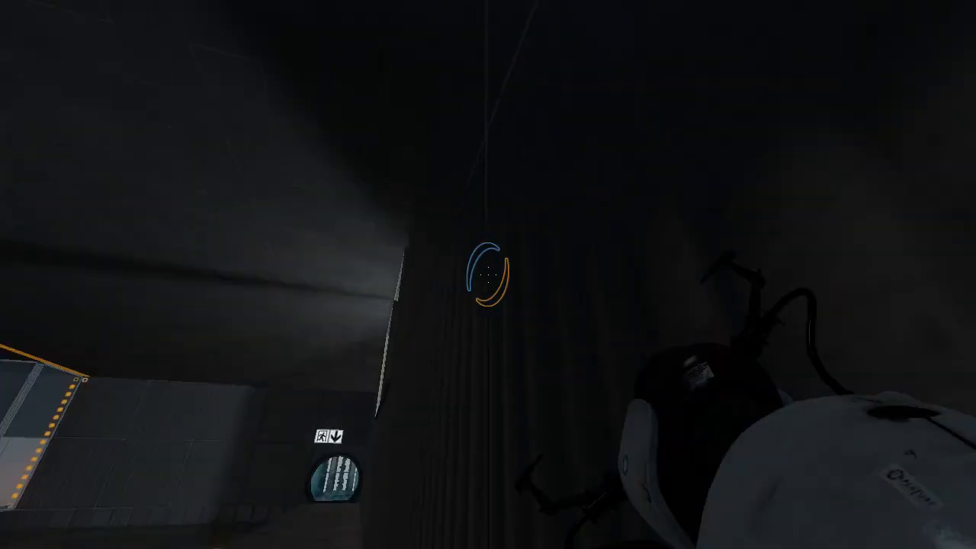
{"action": "mouse_move", "coordinate": [488, 275]}
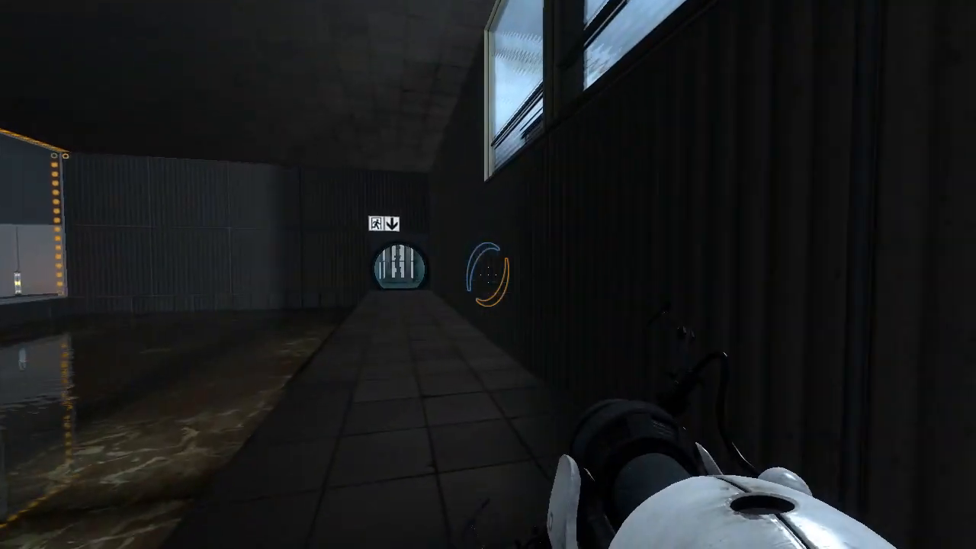